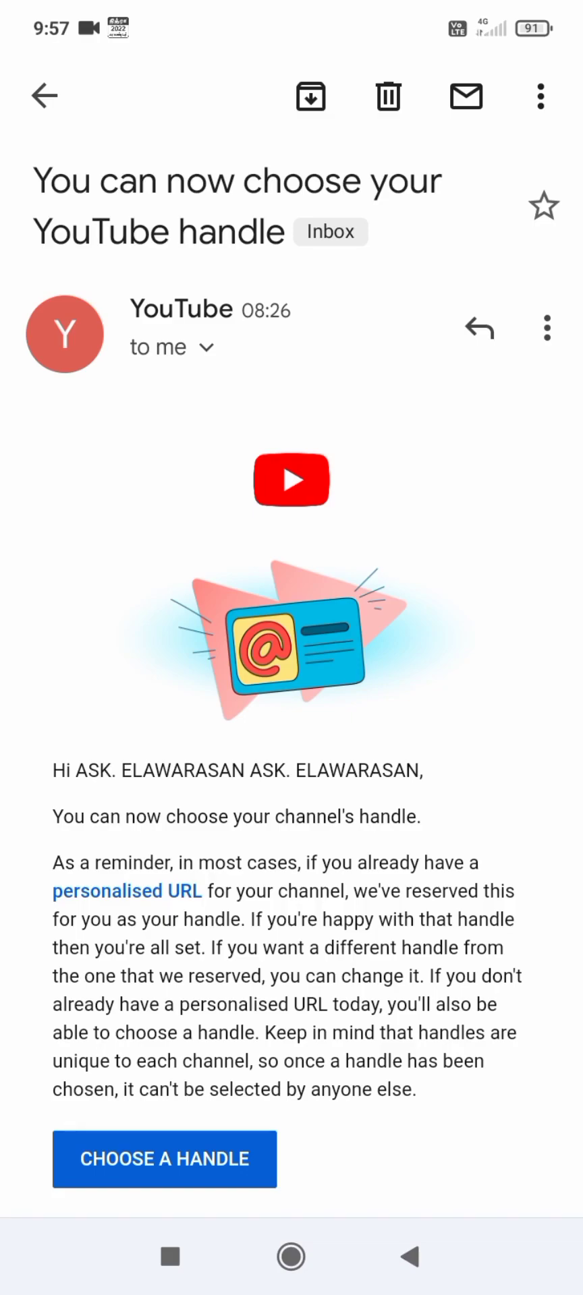
Step: Follow the email's CHOOSE A HANDLE link to YouTube's handle setup page
scroll(down, 3)
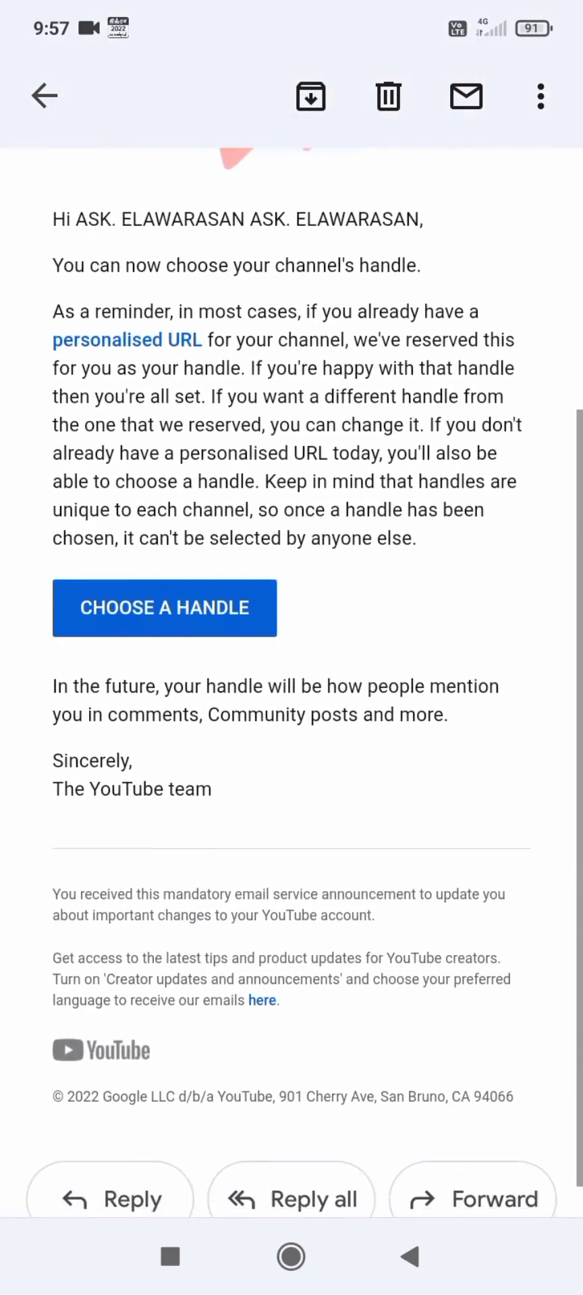
scroll(down, 3)
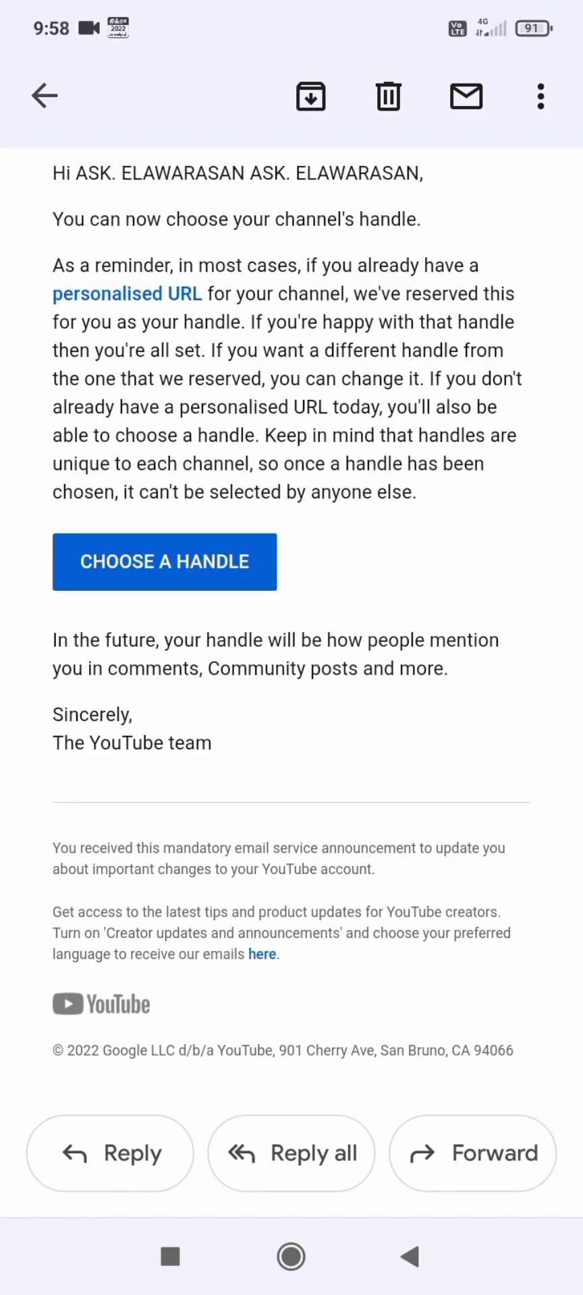
click(164, 561)
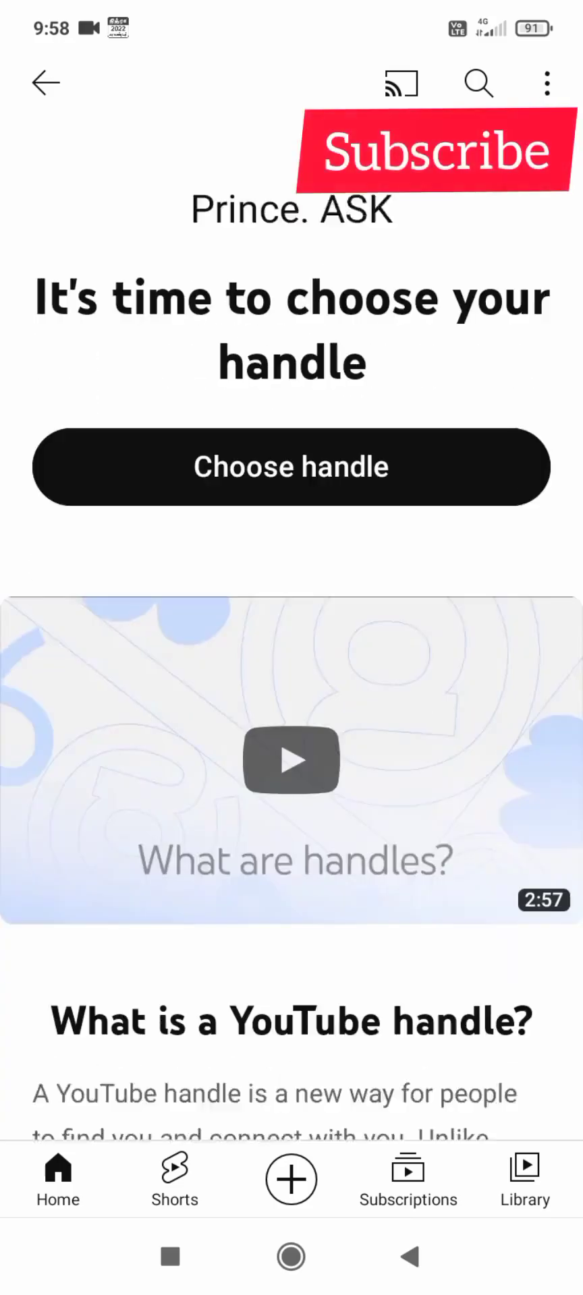
scroll(down, 3)
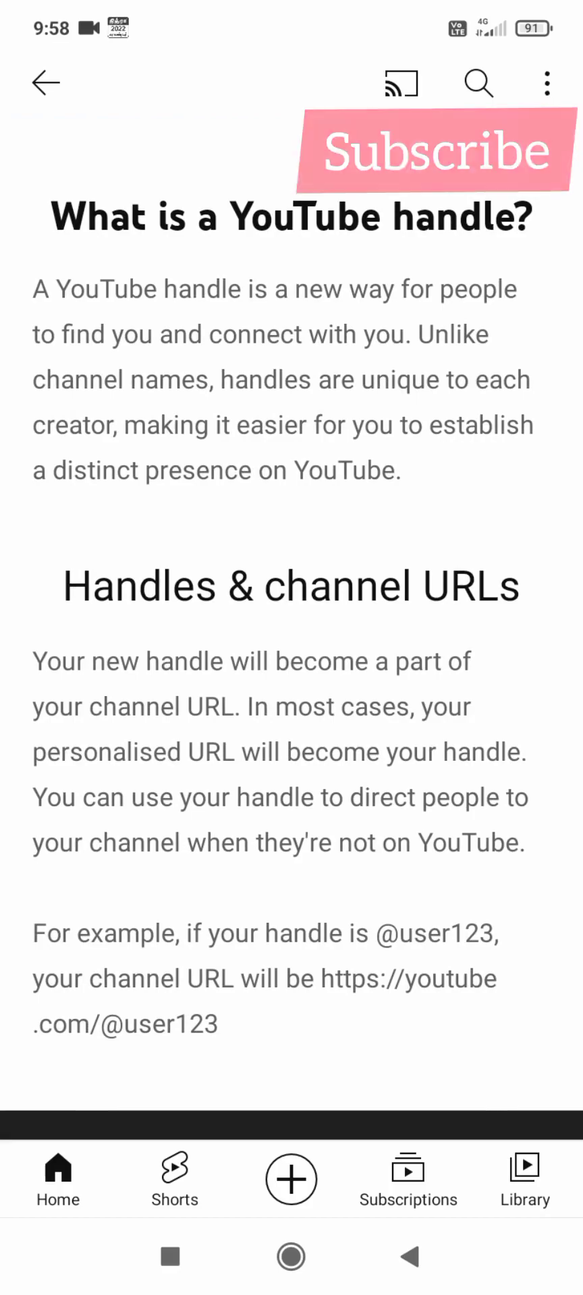
click(436, 152)
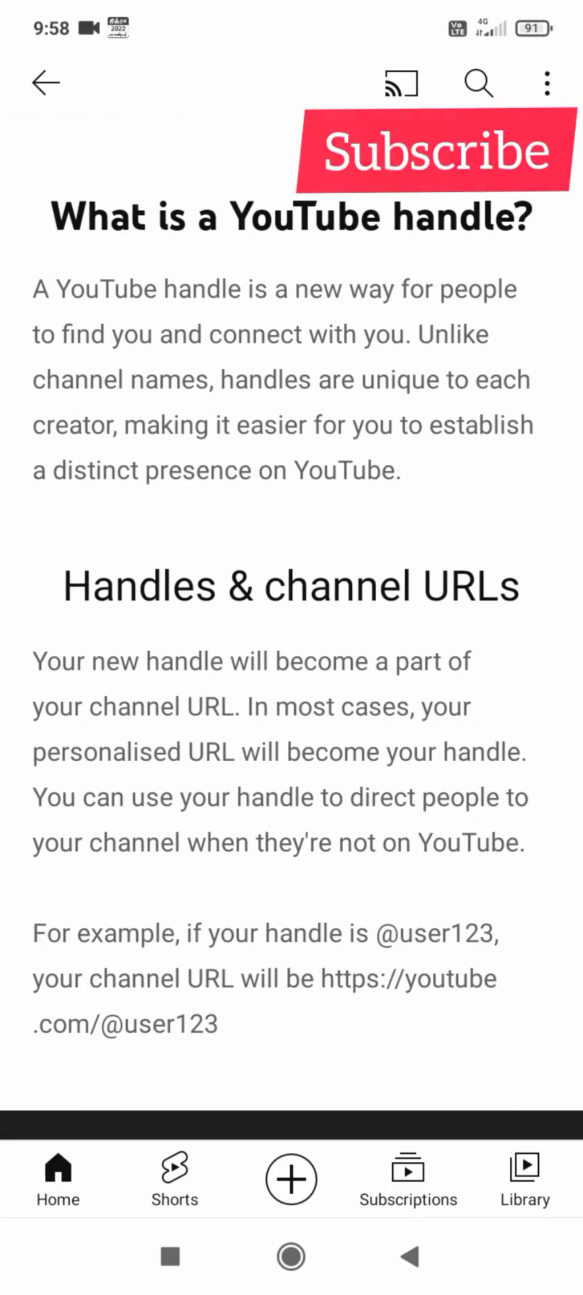
click(437, 150)
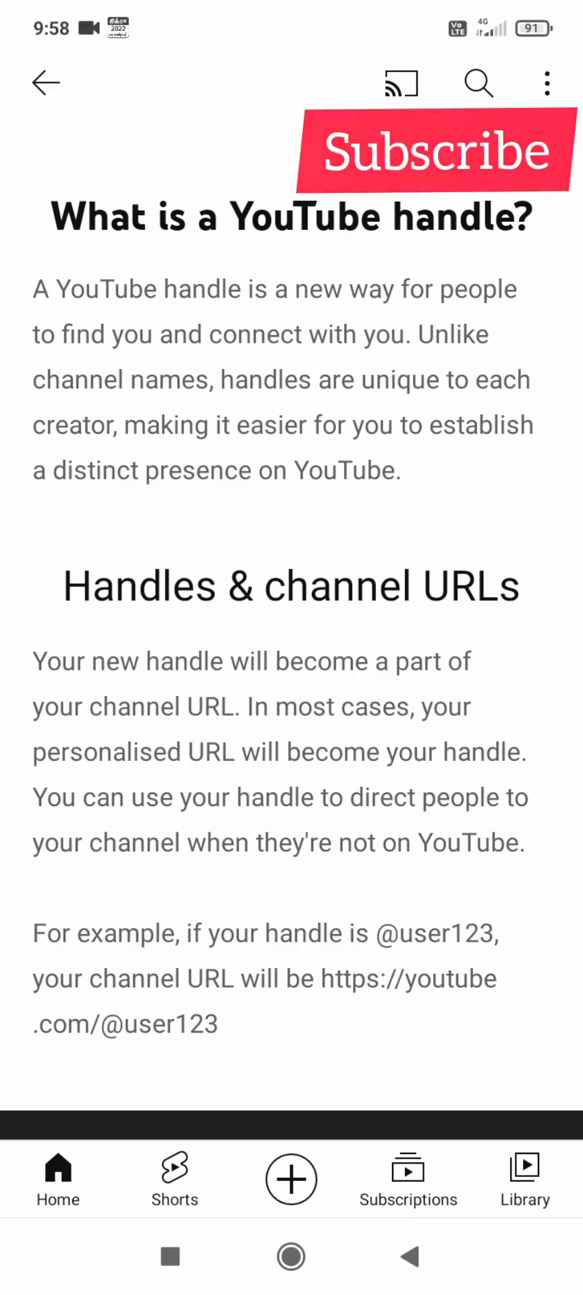
click(435, 150)
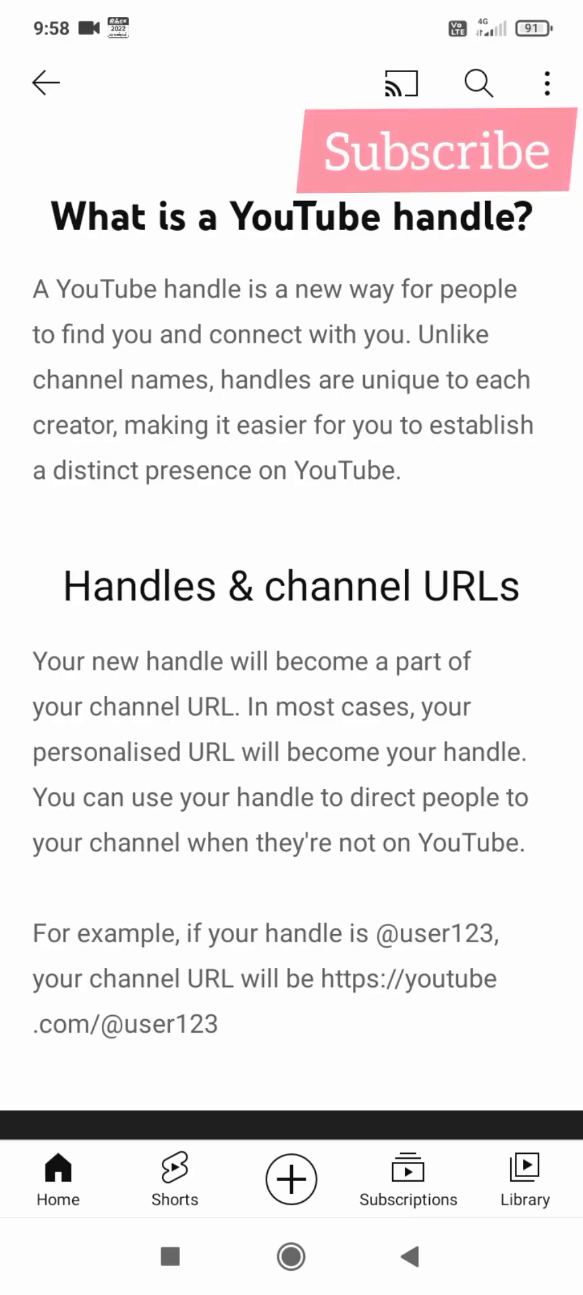
scroll(down, 3)
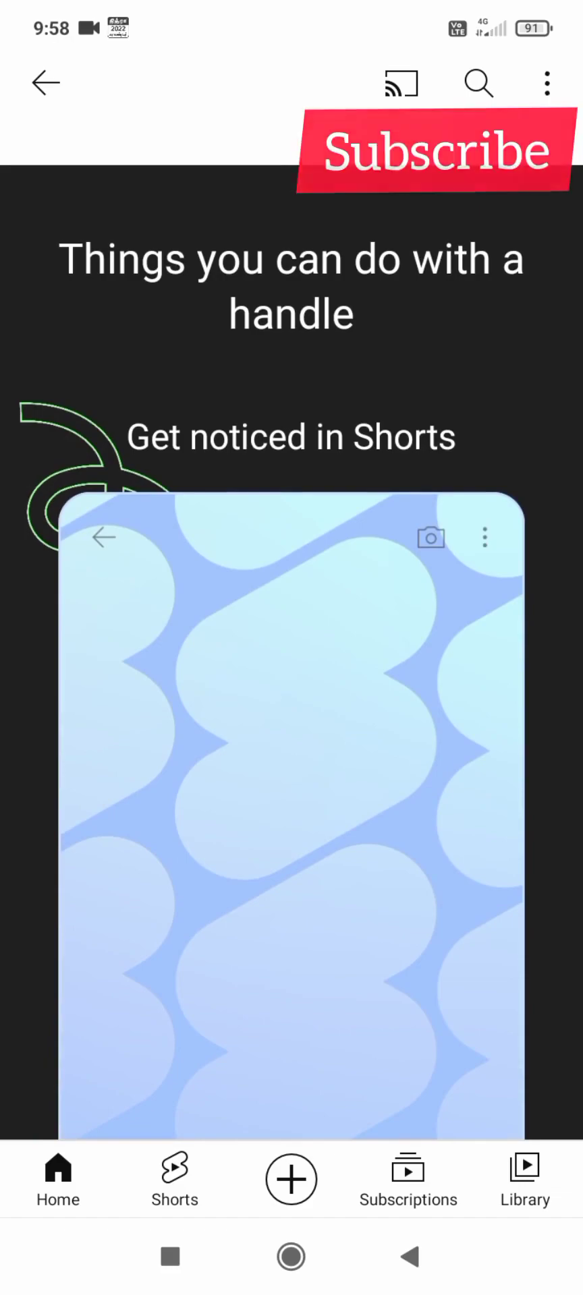
scroll(down, 3)
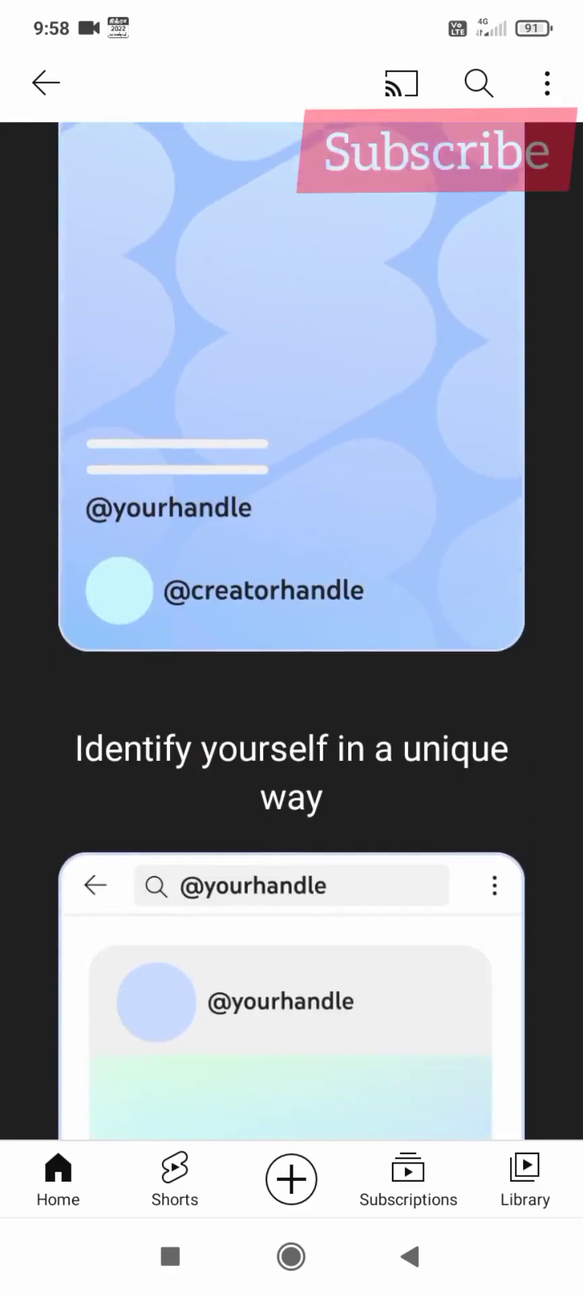
scroll(down, 3)
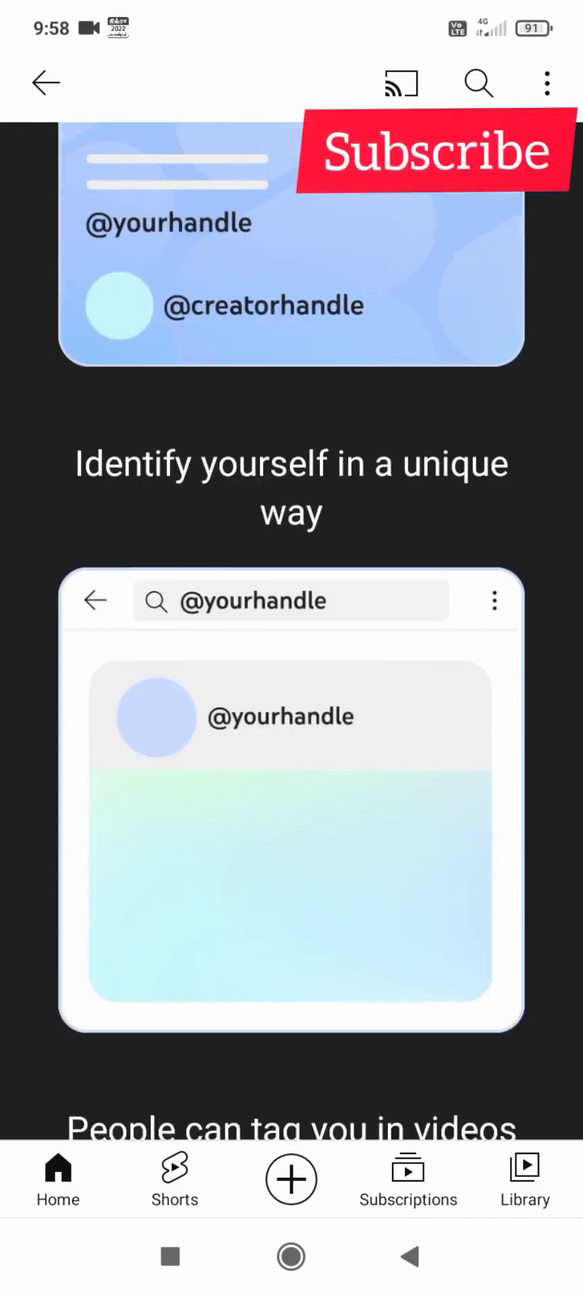
scroll(down, 3)
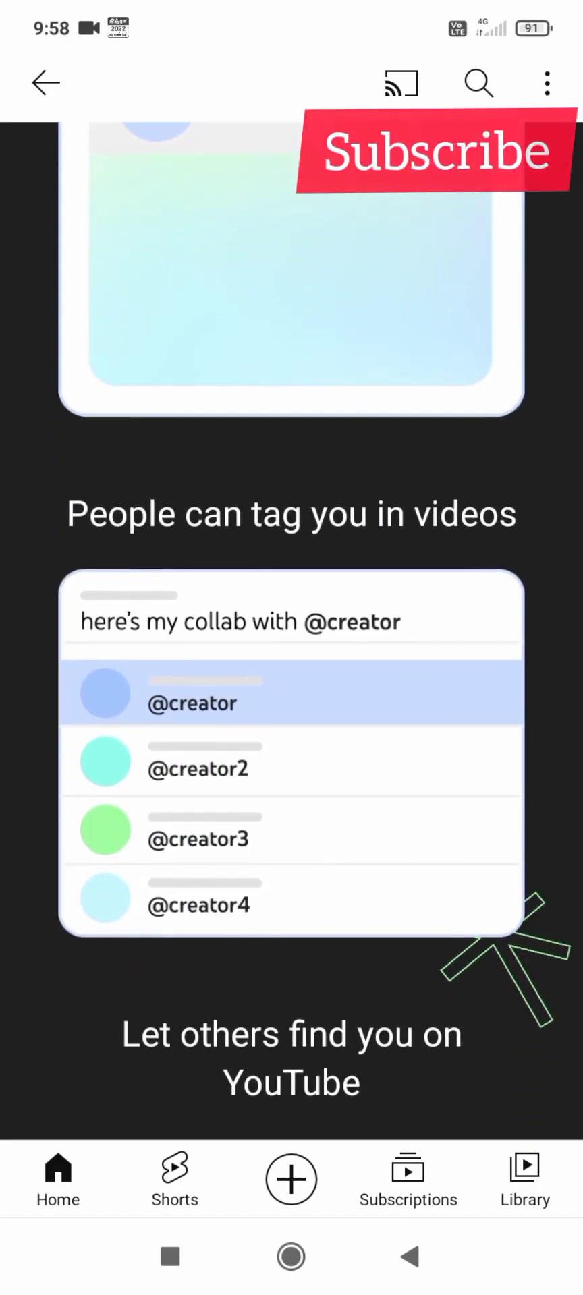
scroll(down, 3)
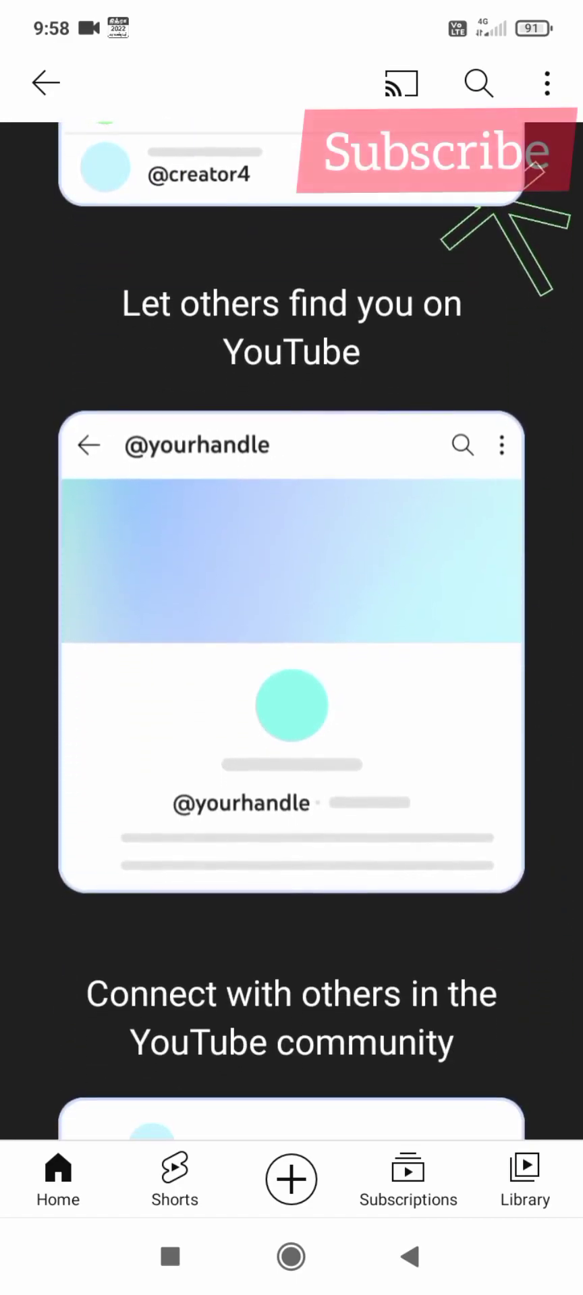
scroll(down, 3)
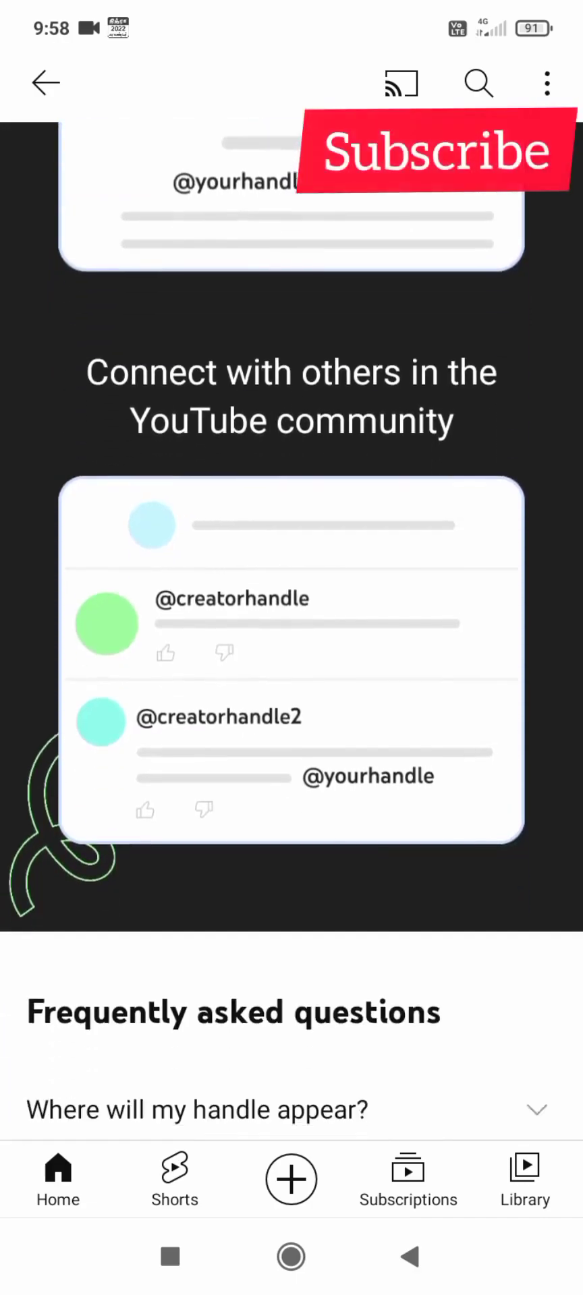
scroll(down, 3)
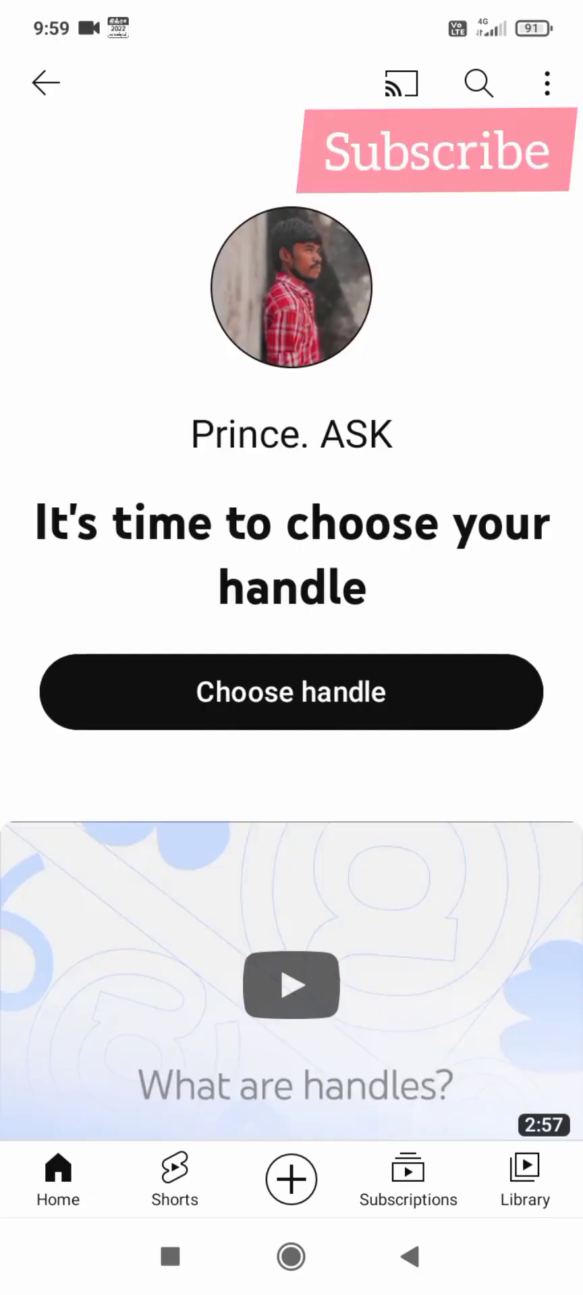
Step: Enter the handle 'Prince. ASK', which YouTube rejects for disallowed characters
click(290, 694)
text(@Pr)
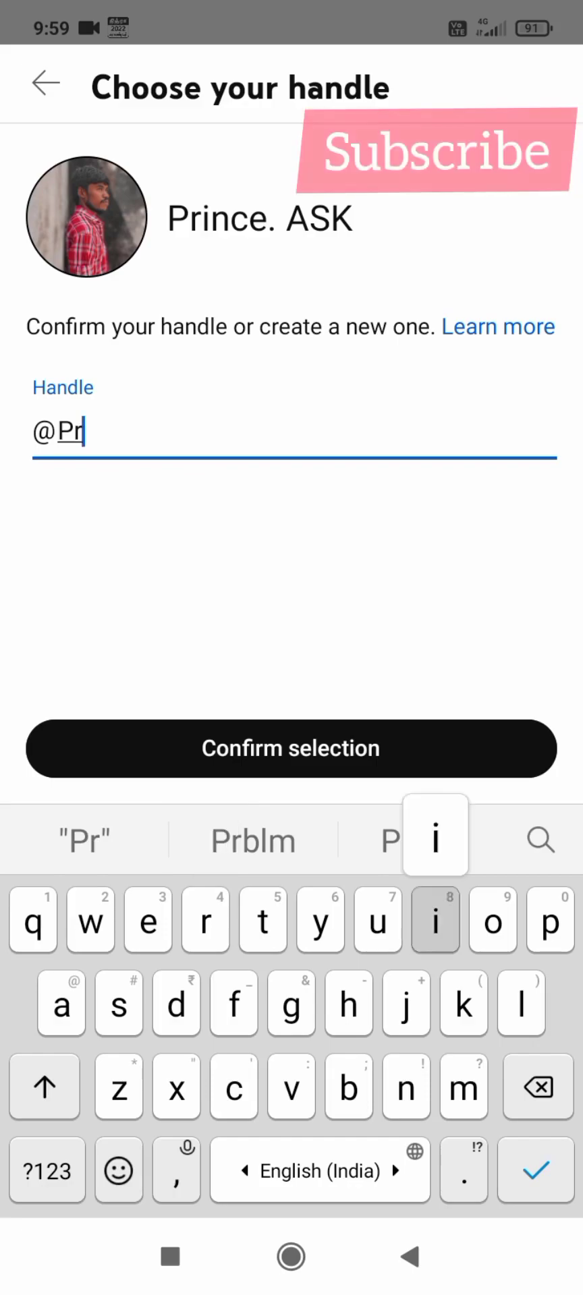
text(ince.)
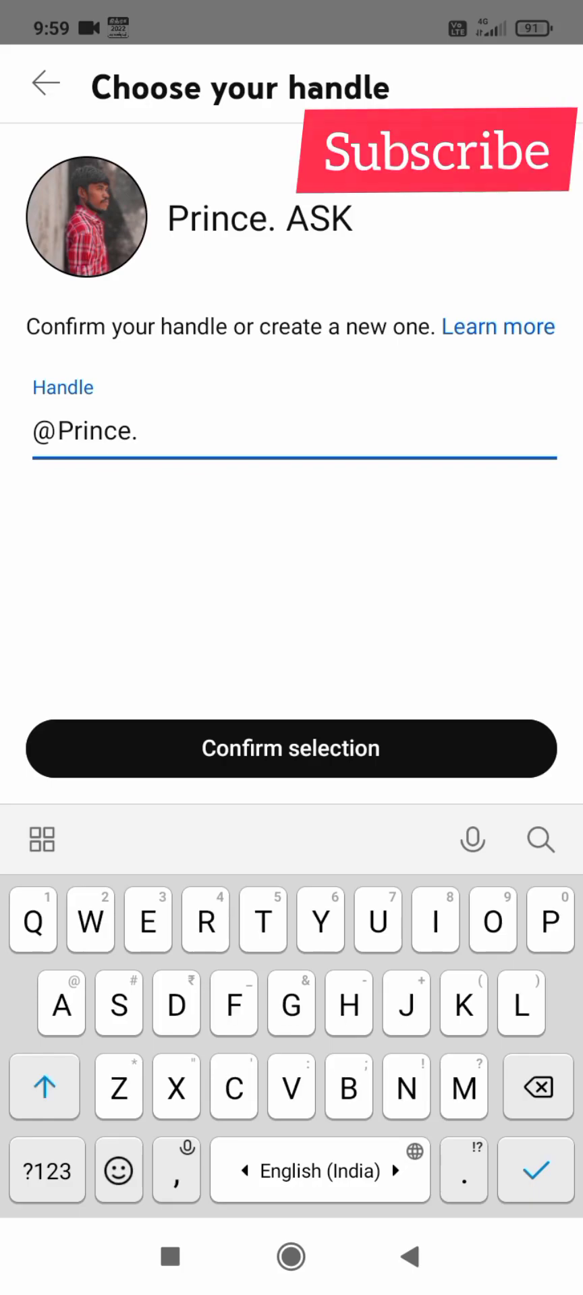
text(ASK)
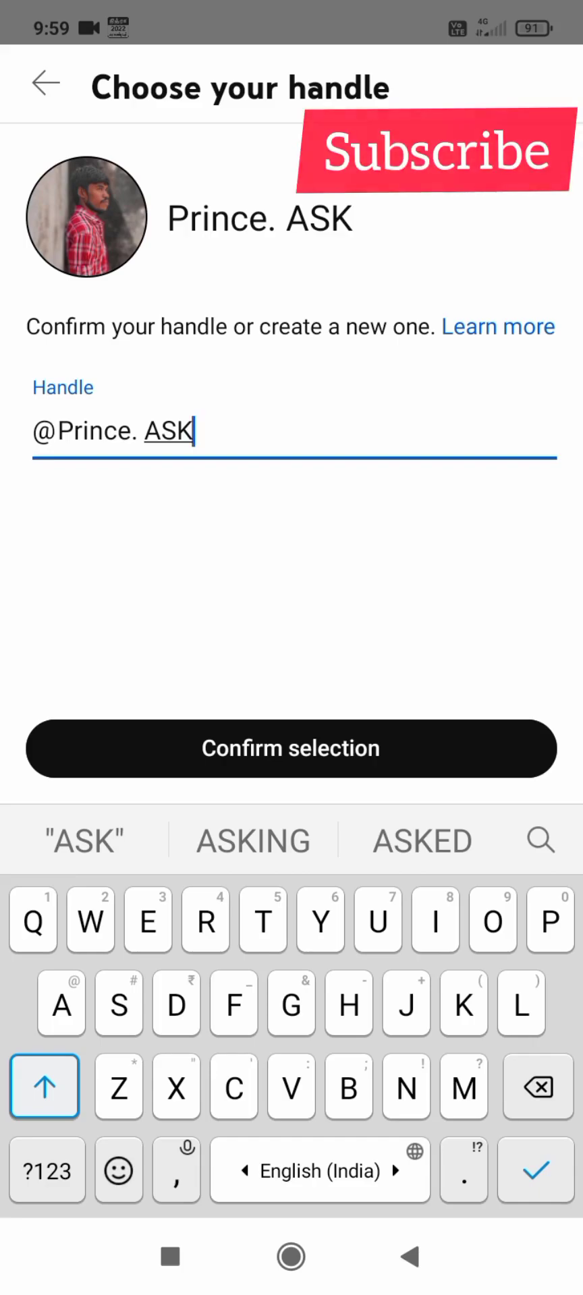
click(290, 749)
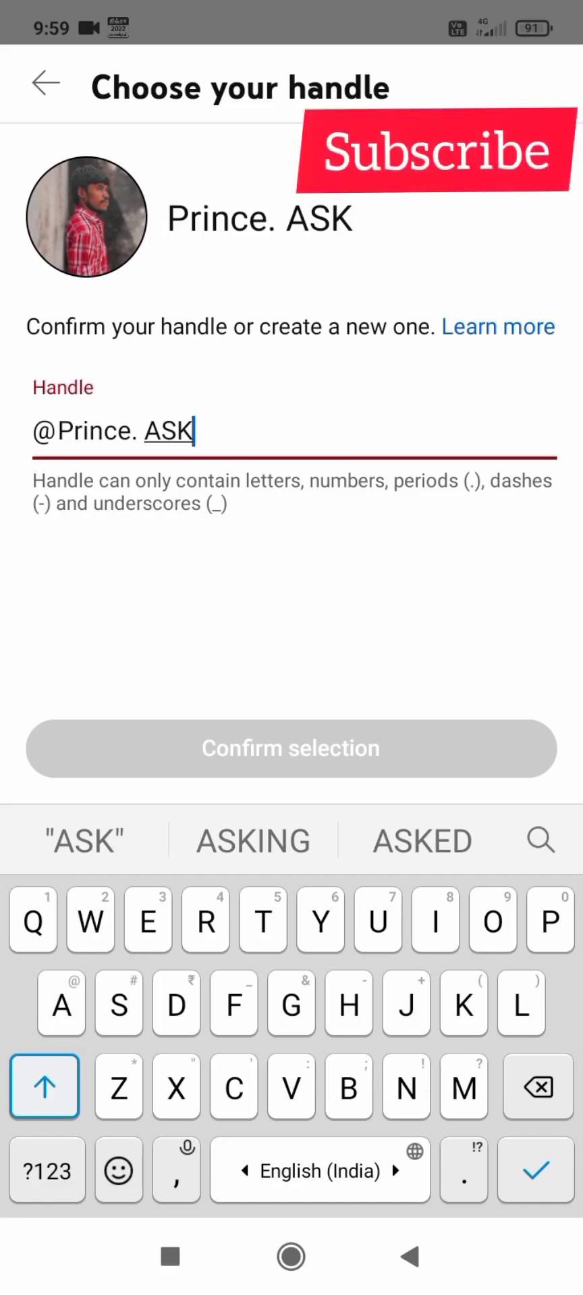
Step: Edit Prince.ASK to lowercase, find it unavailable, and clear the handle field
click(136, 432)
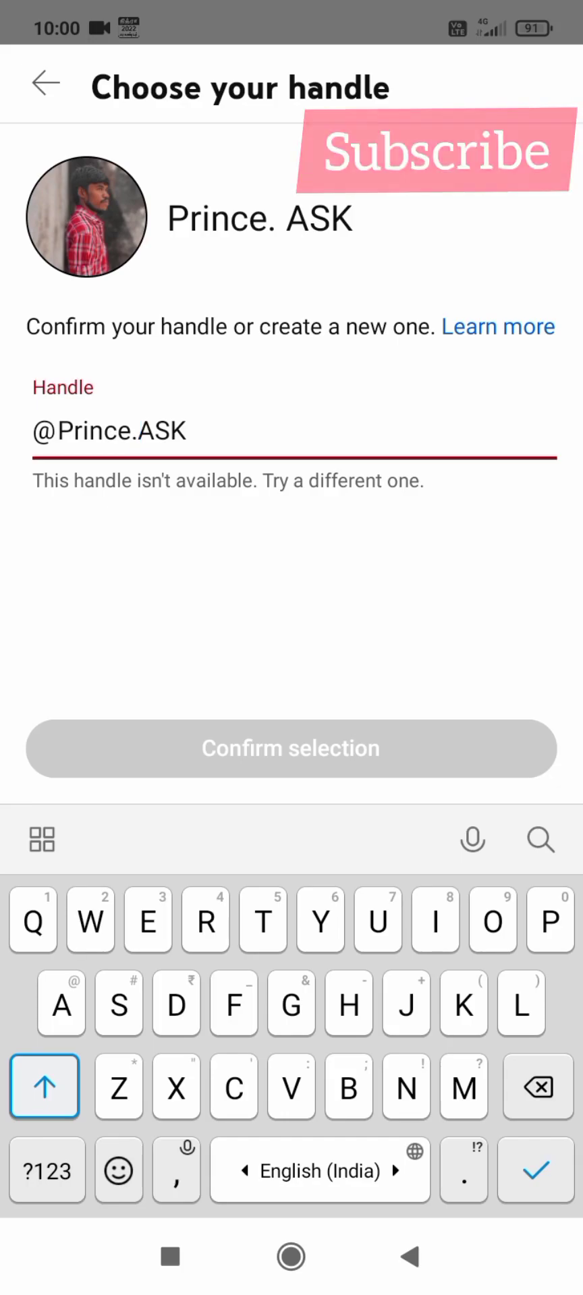
click(76, 432)
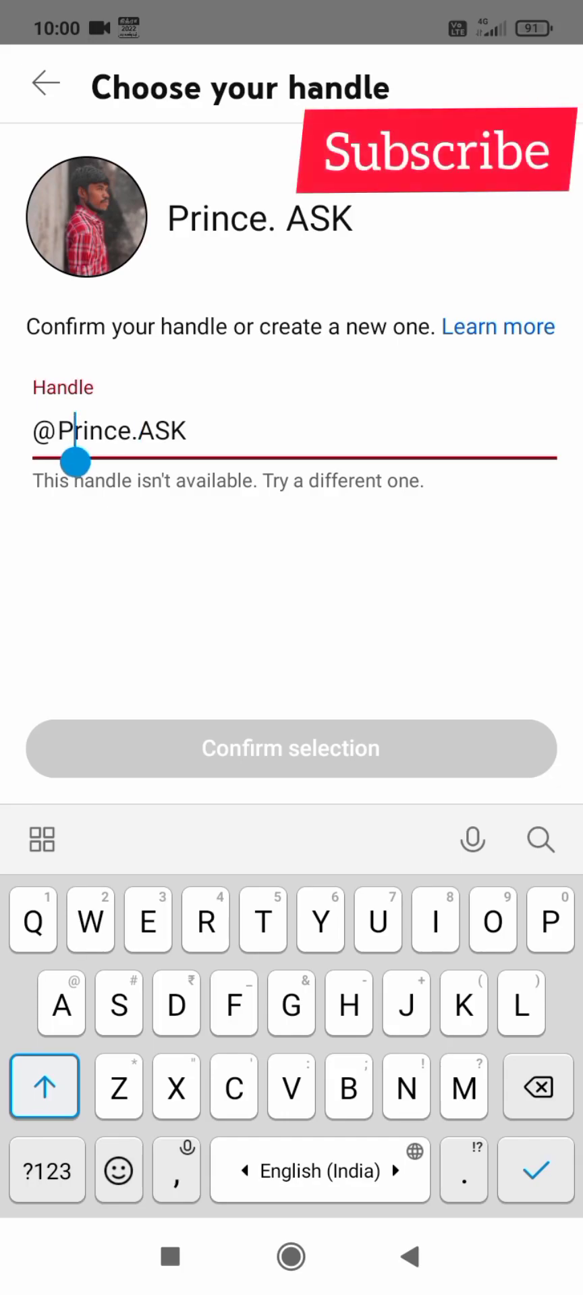
key(Backspace)
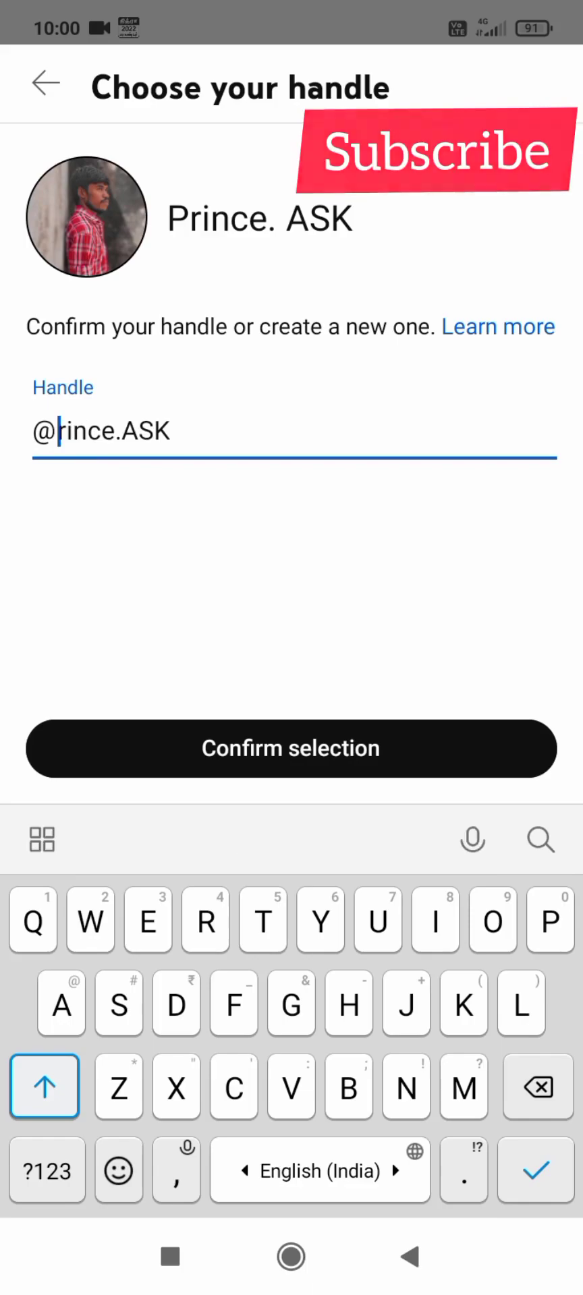
text(p)
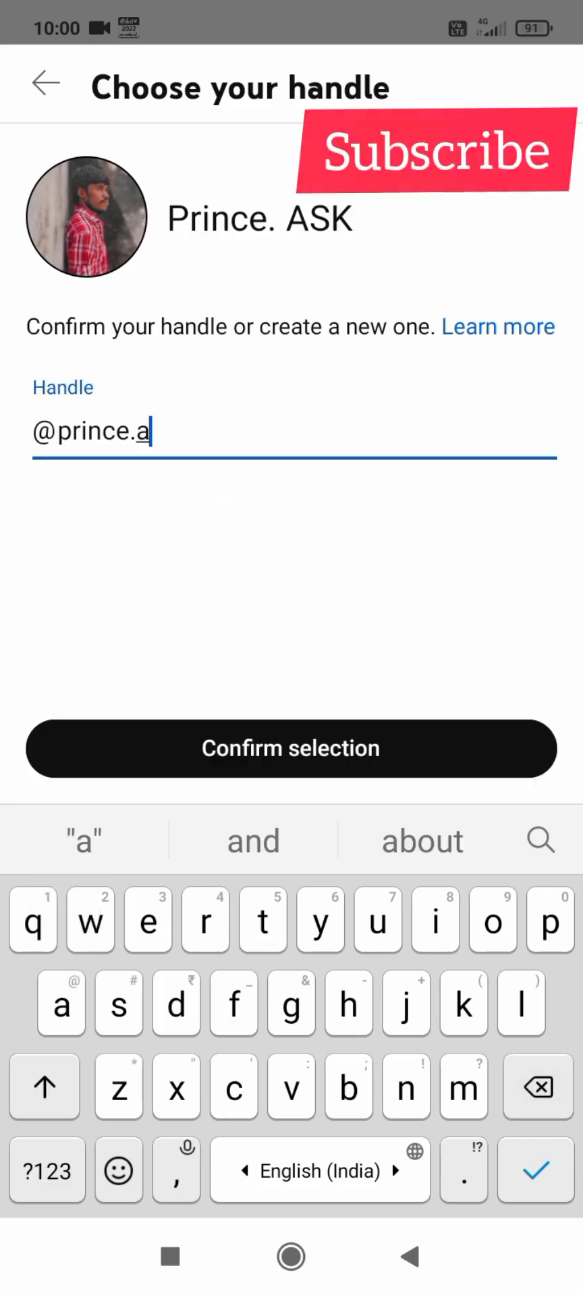
text(sk)
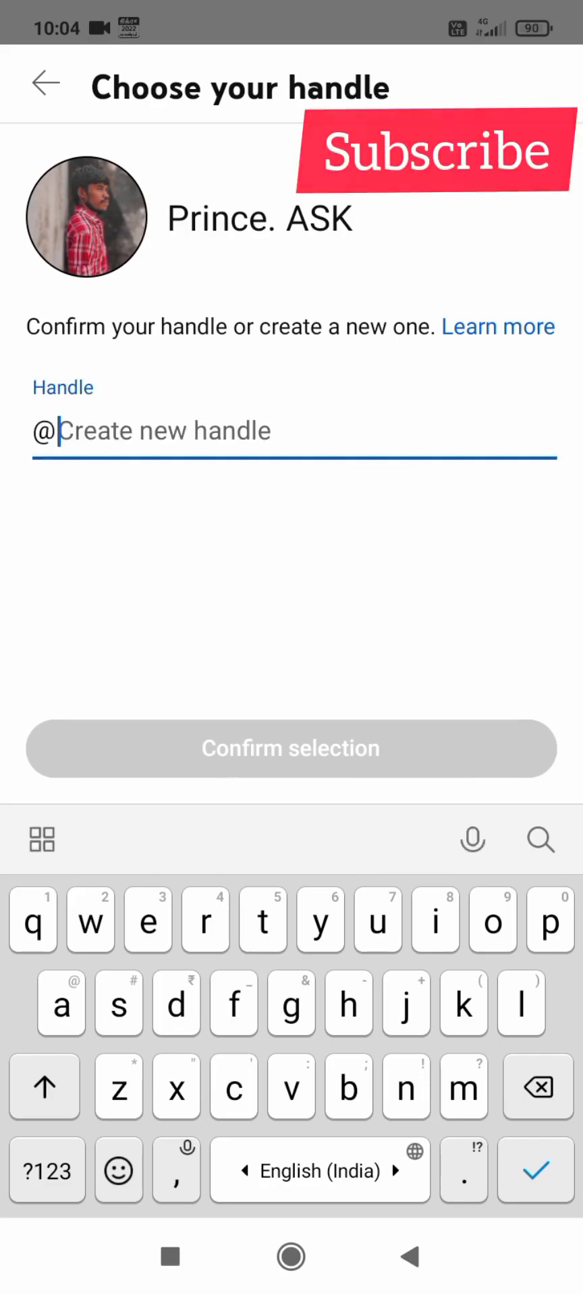
Step: Enter princeask as the handle and confirm the selection
text(prin)
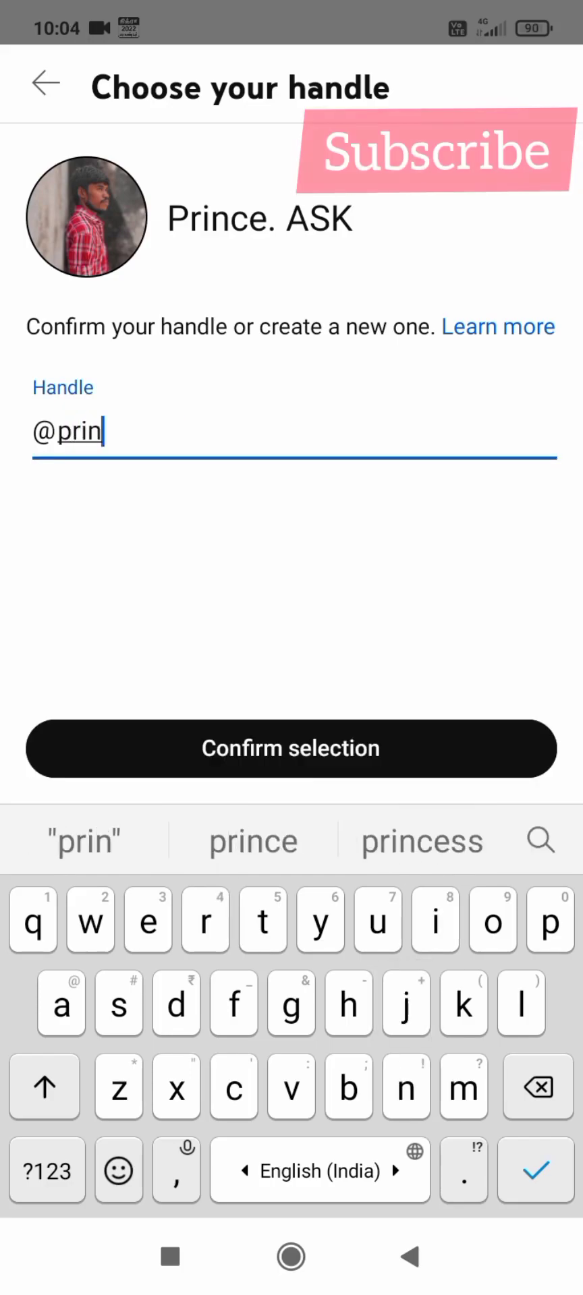
text(ce)
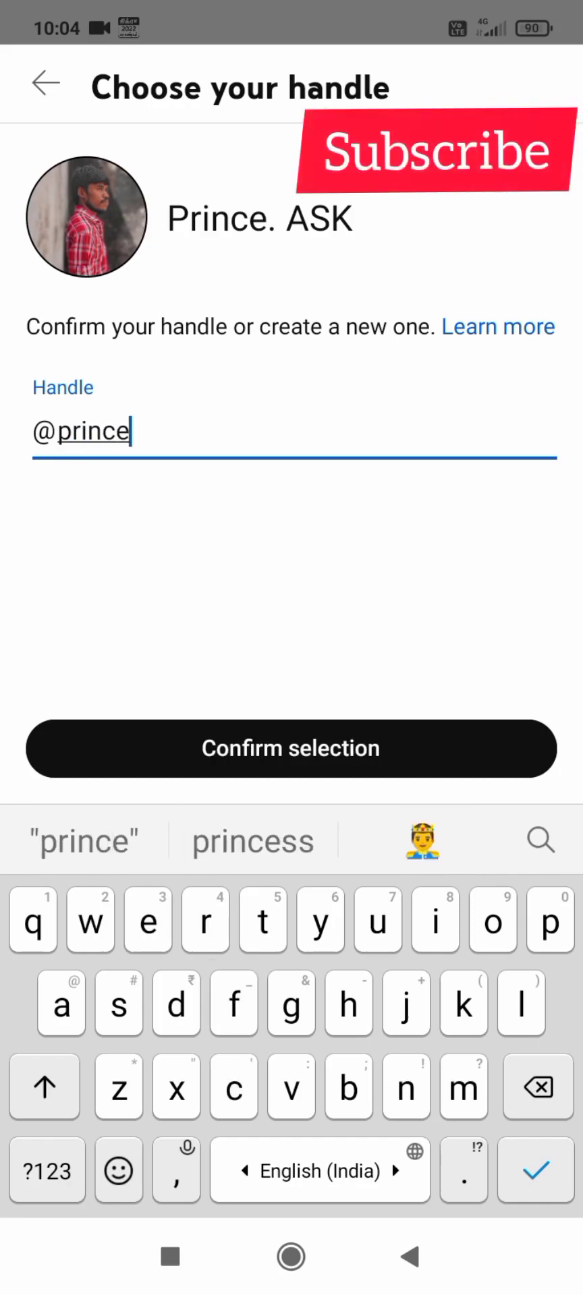
text(ask)
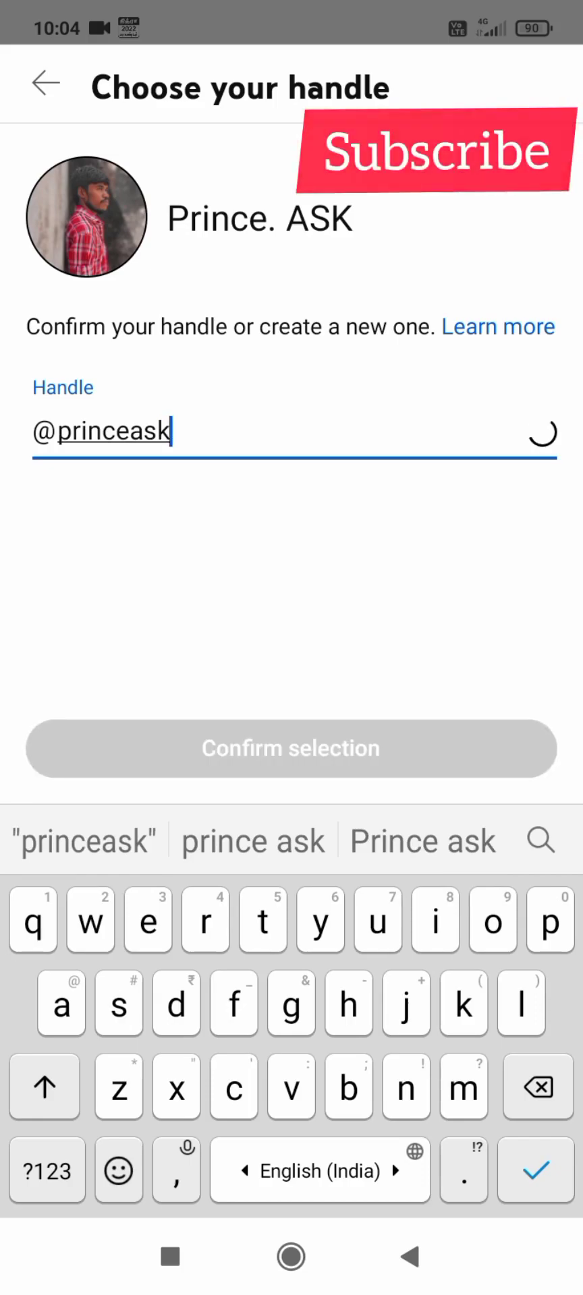
click(290, 748)
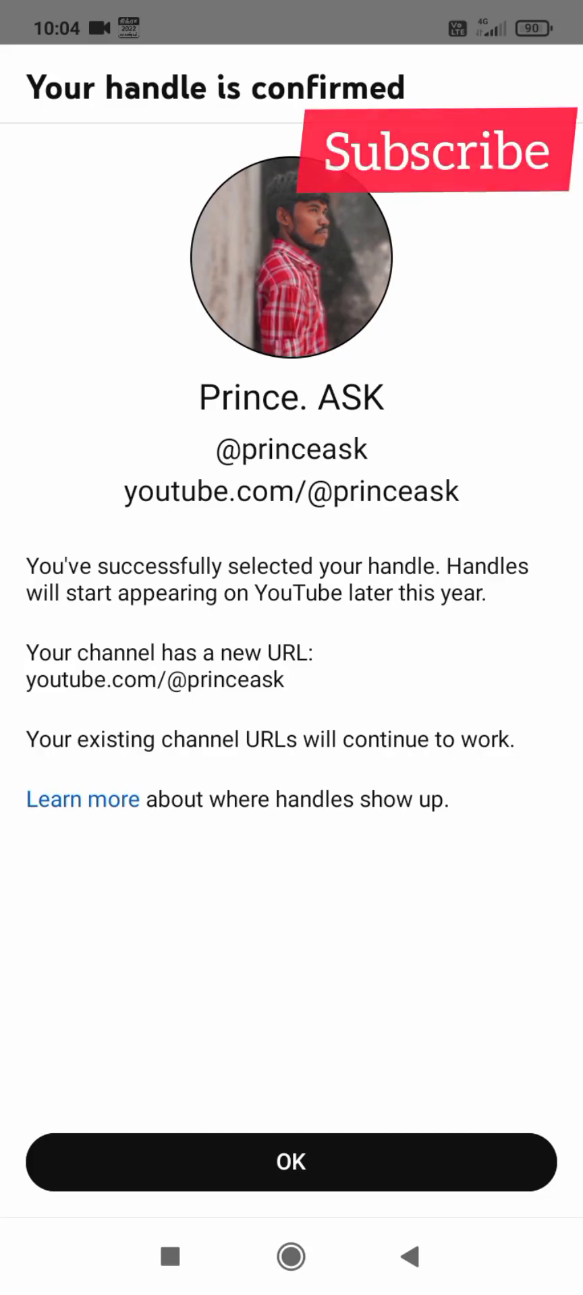
Step: Acknowledge the 'Your handle is confirmed' screen with OK
click(433, 152)
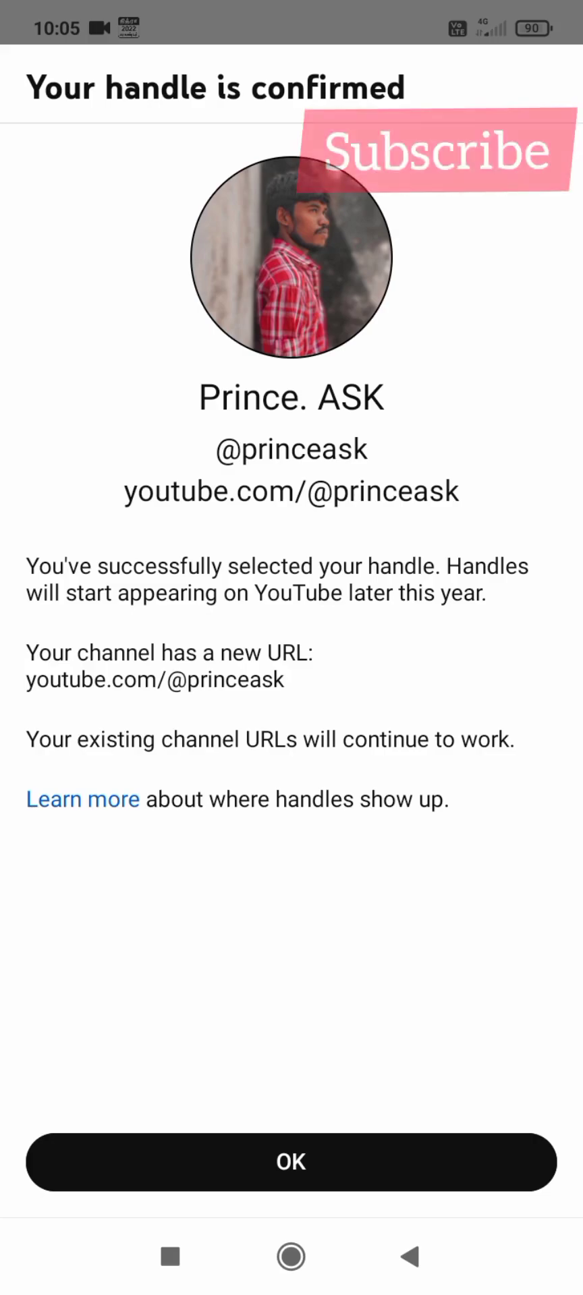
click(290, 1161)
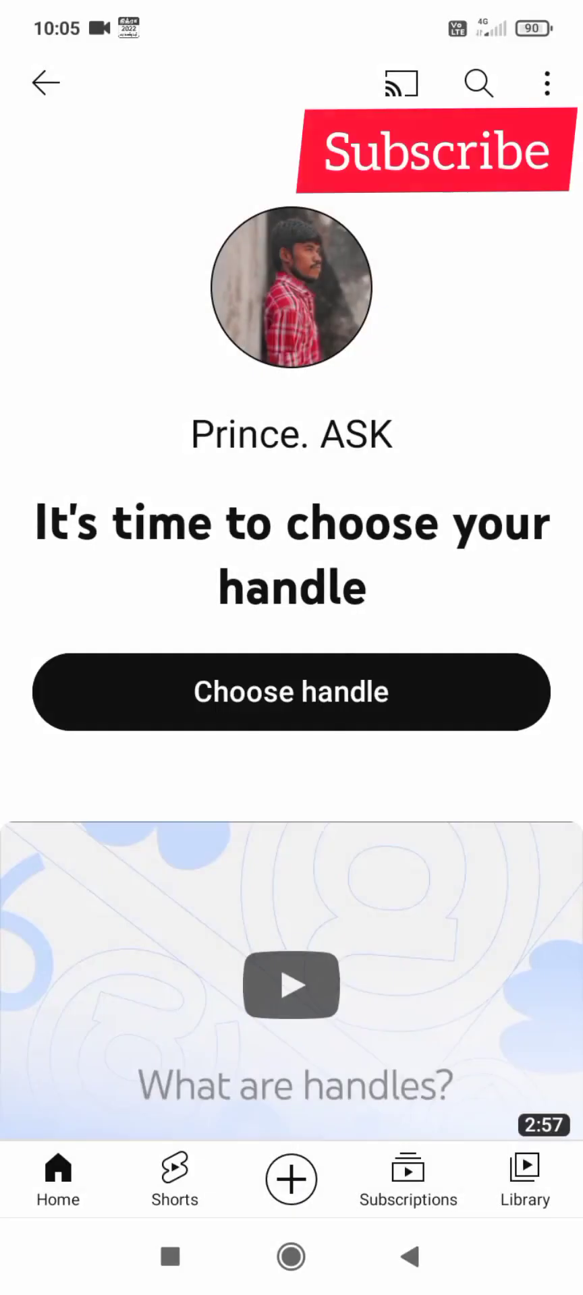
click(291, 692)
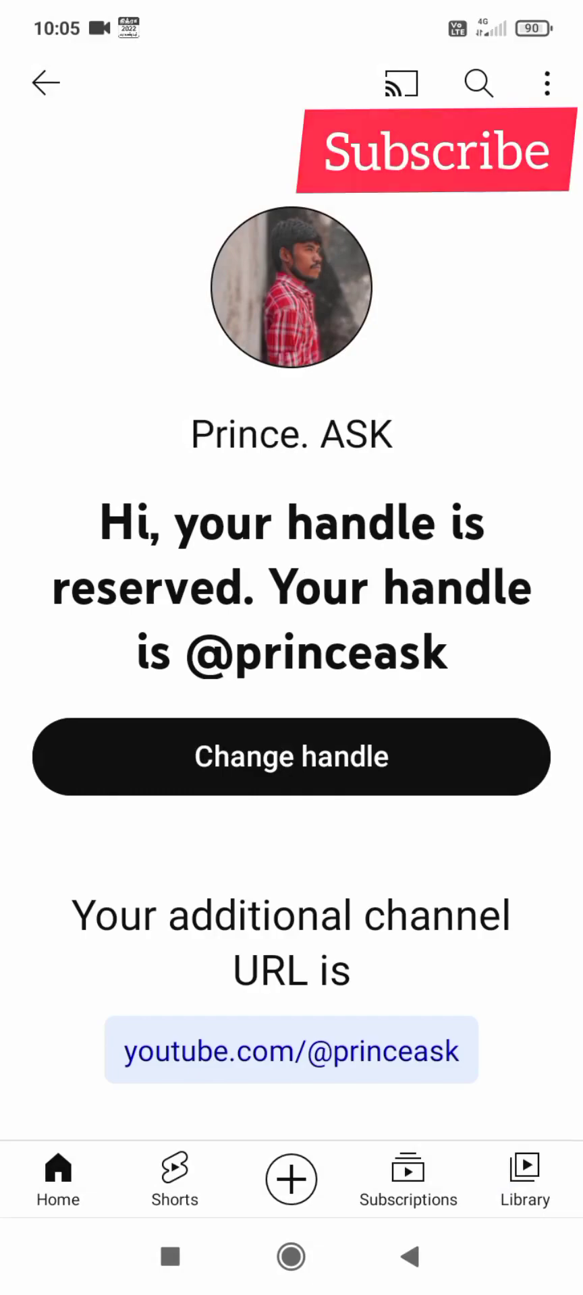
click(431, 152)
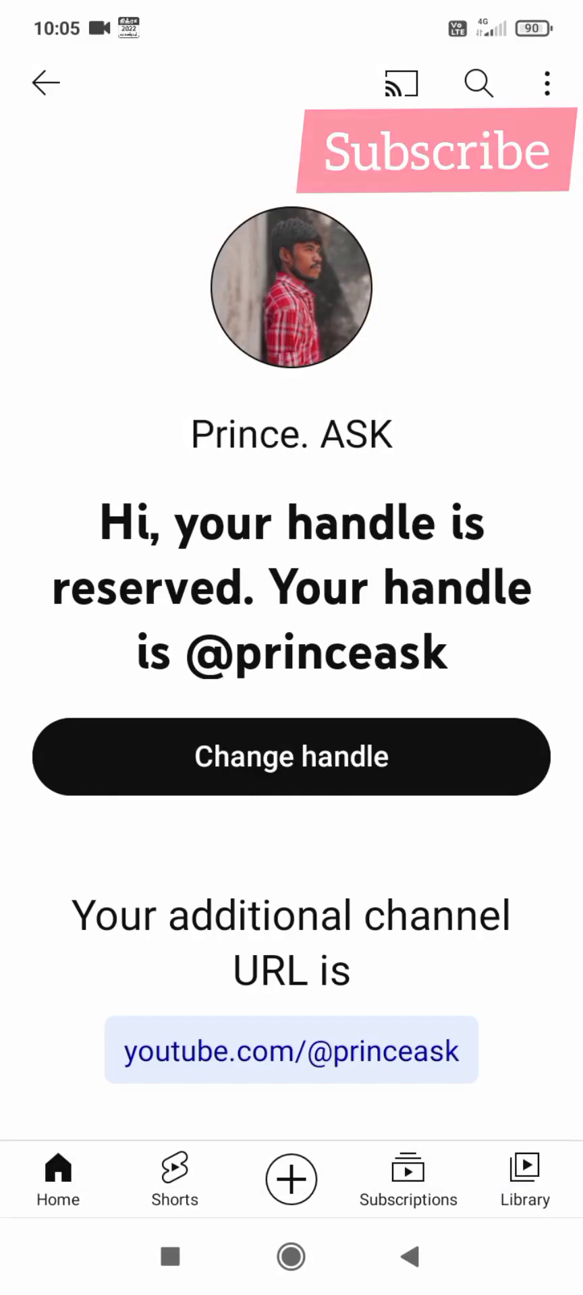